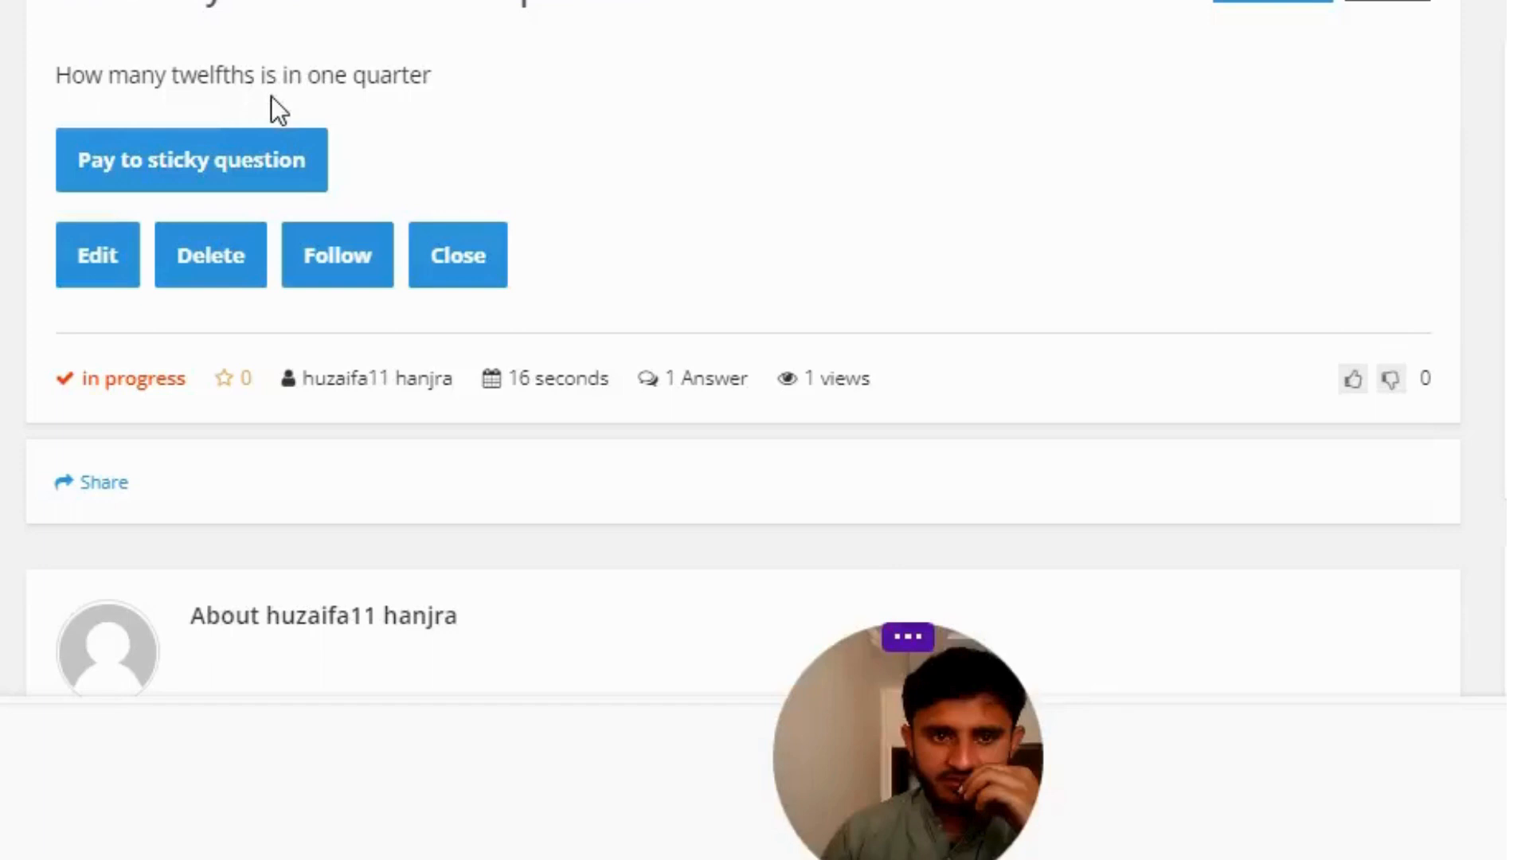
{"action": "scroll", "scroll_direction": "down", "scroll_amount": 3}
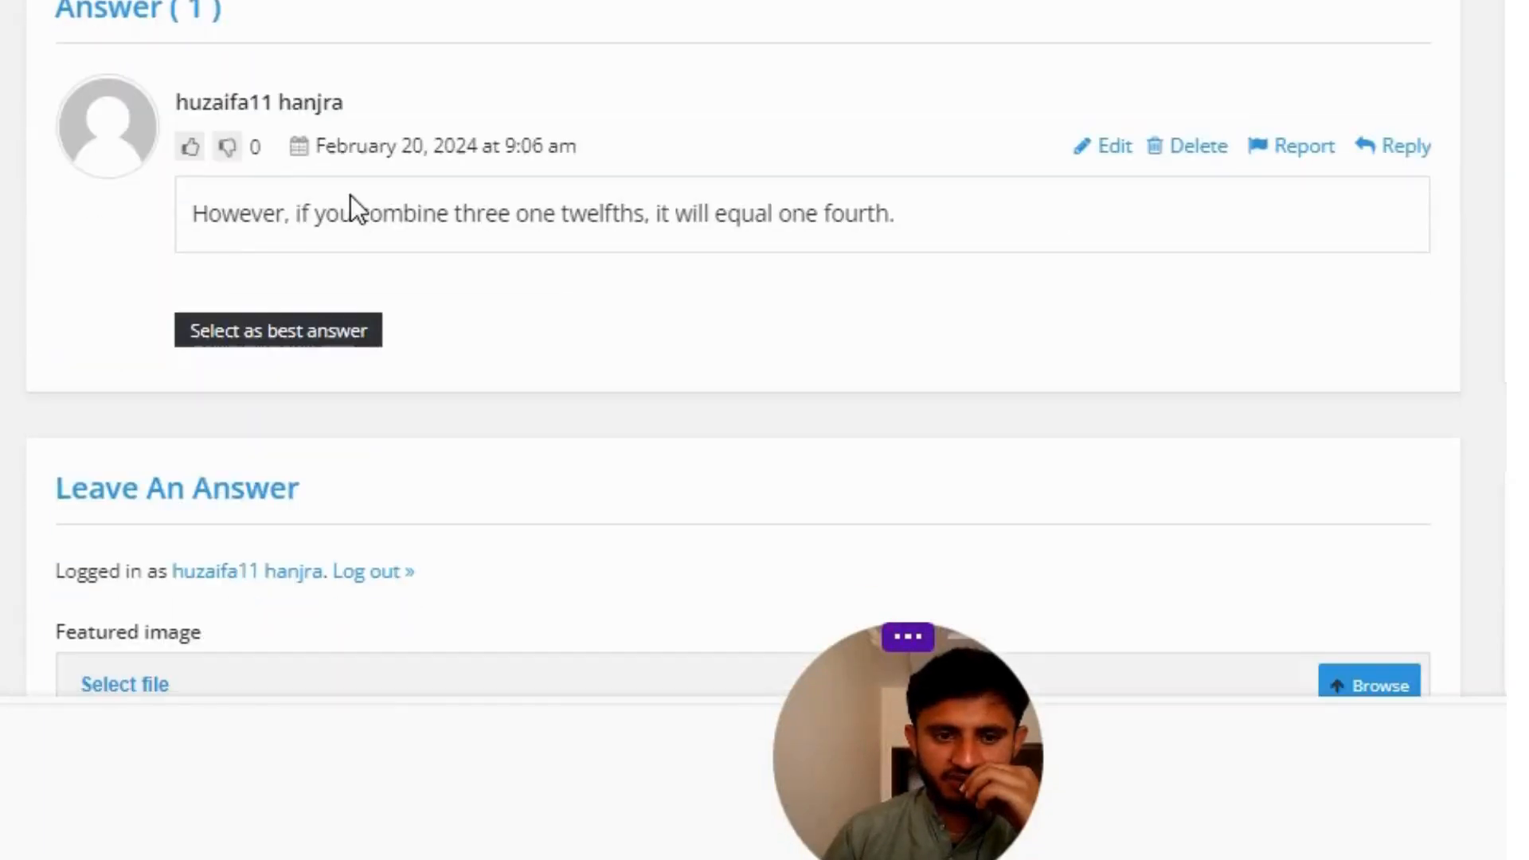
{"action": "mouse_move", "coordinate": [363, 252]}
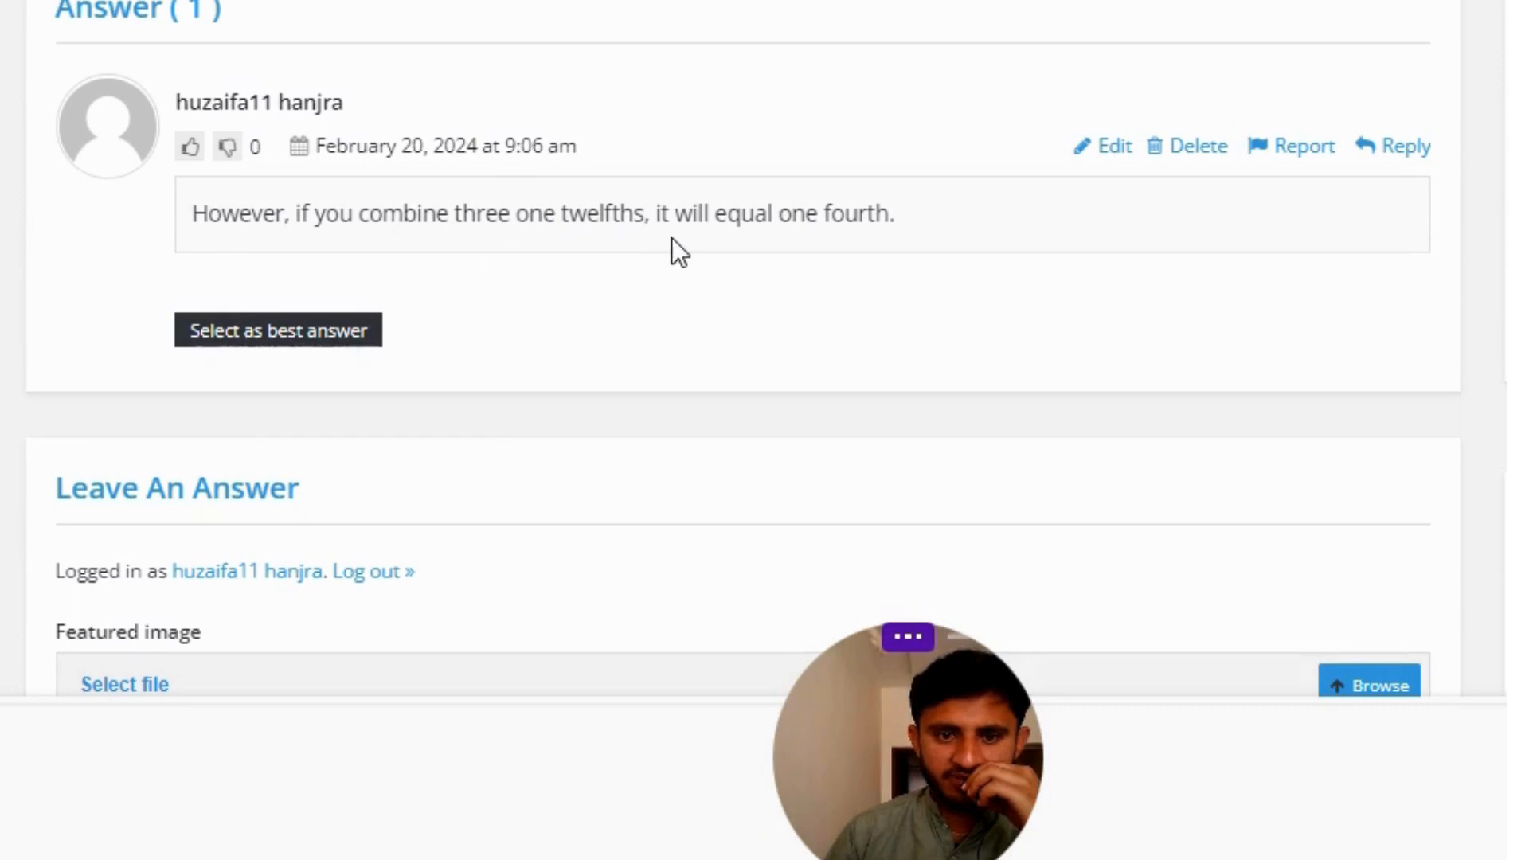
{"action": "mouse_move", "coordinate": [737, 301]}
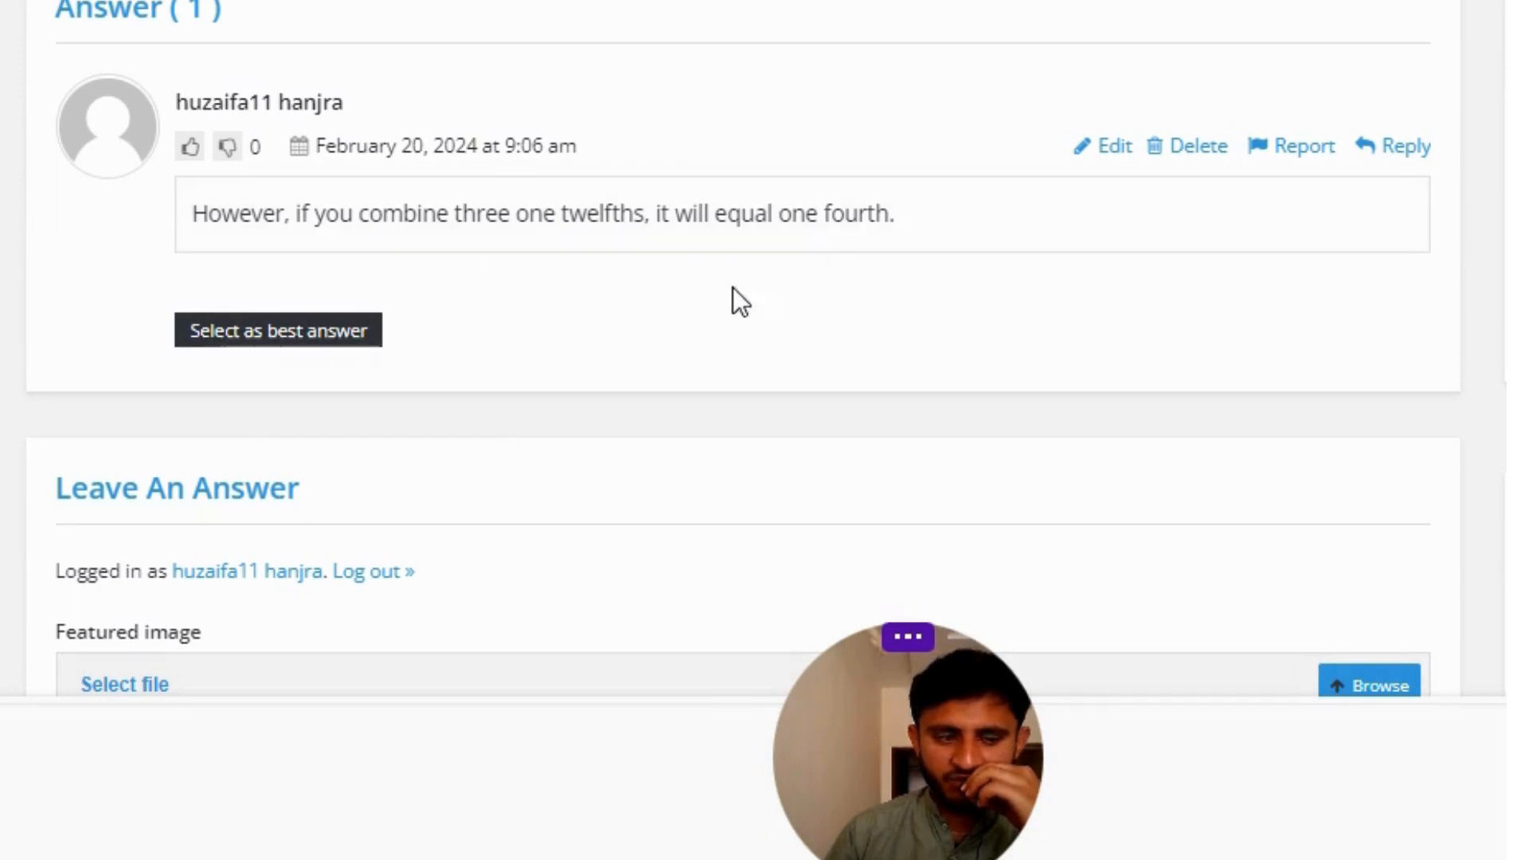
{"action": "mouse_move", "coordinate": [690, 522]}
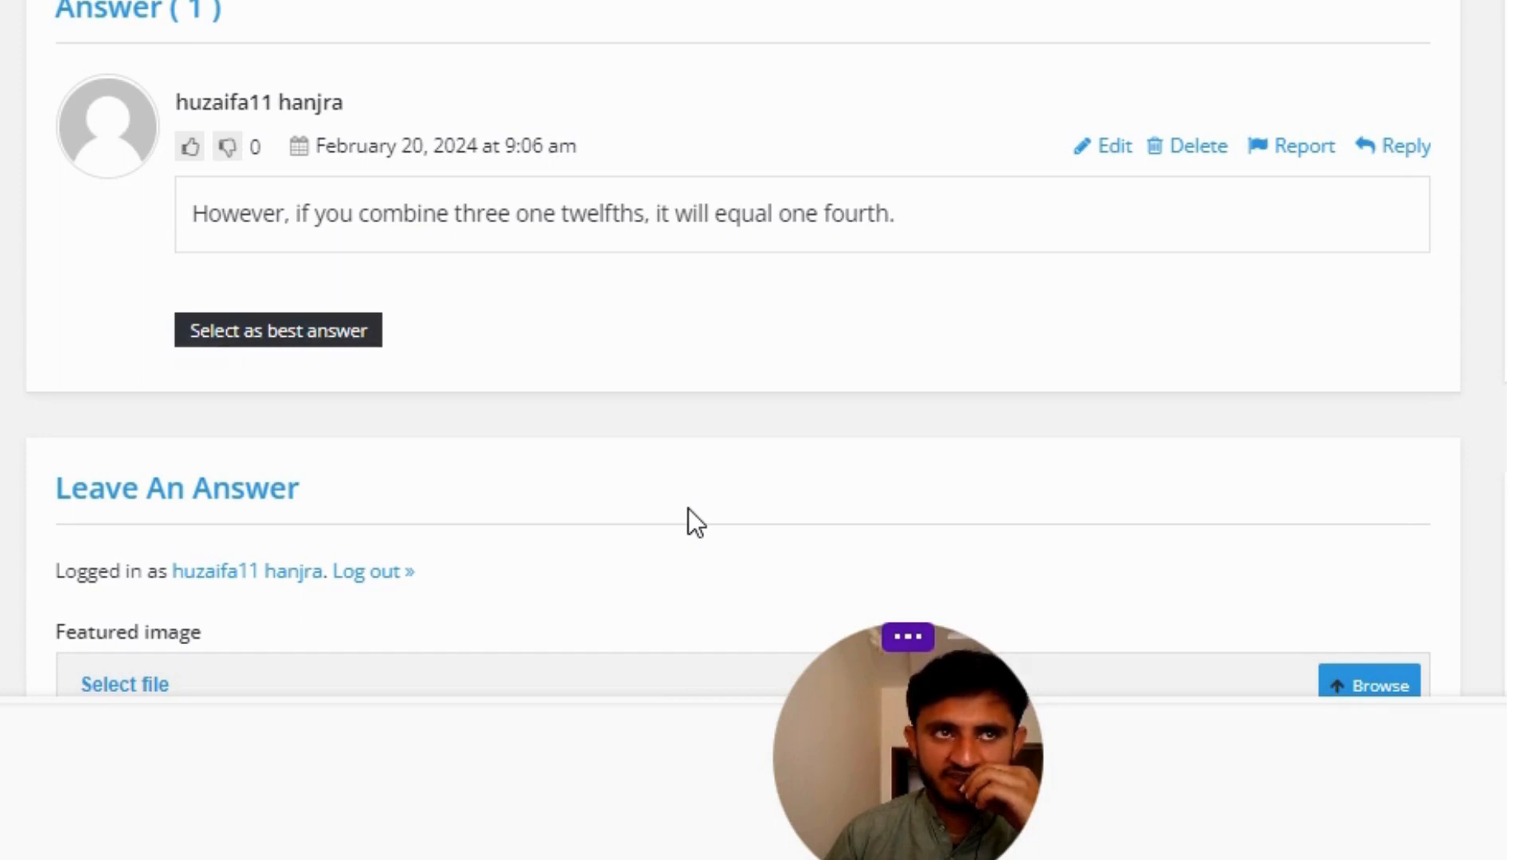
{"action": "mouse_move", "coordinate": [701, 522]}
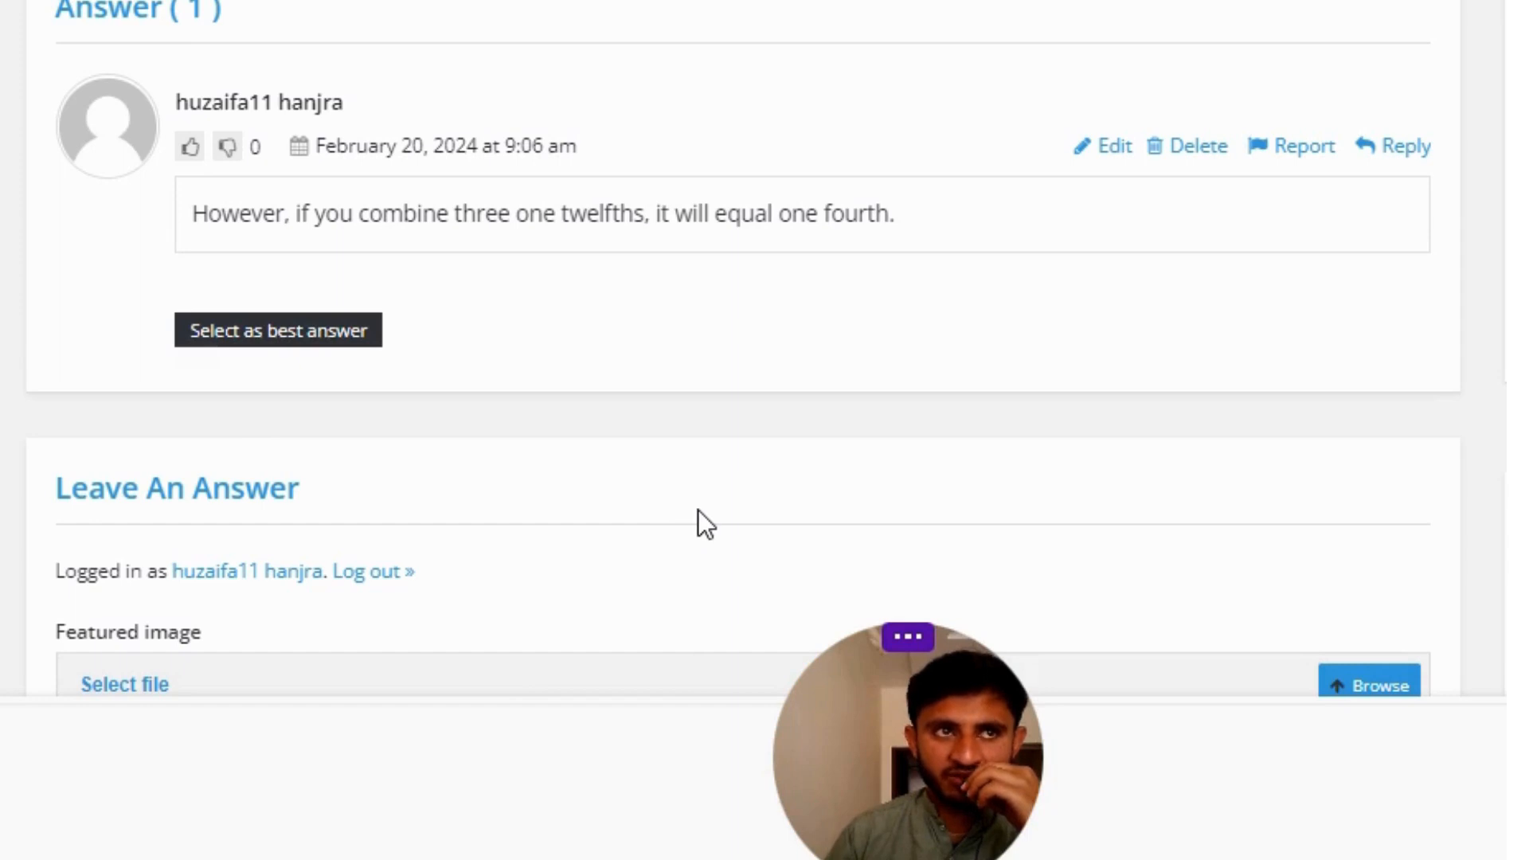
{"action": "mouse_move", "coordinate": [635, 474]}
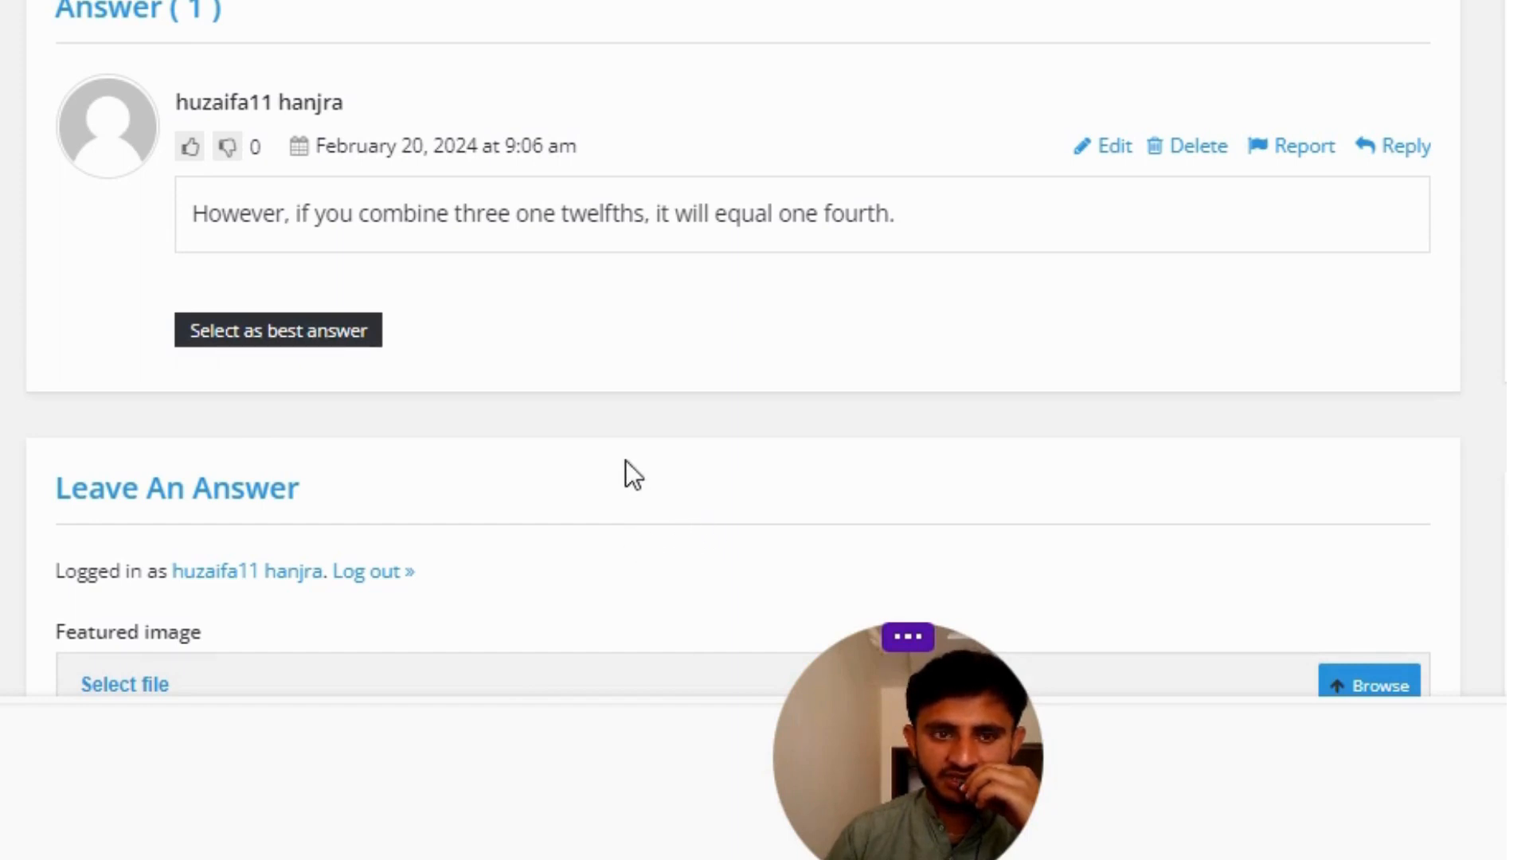